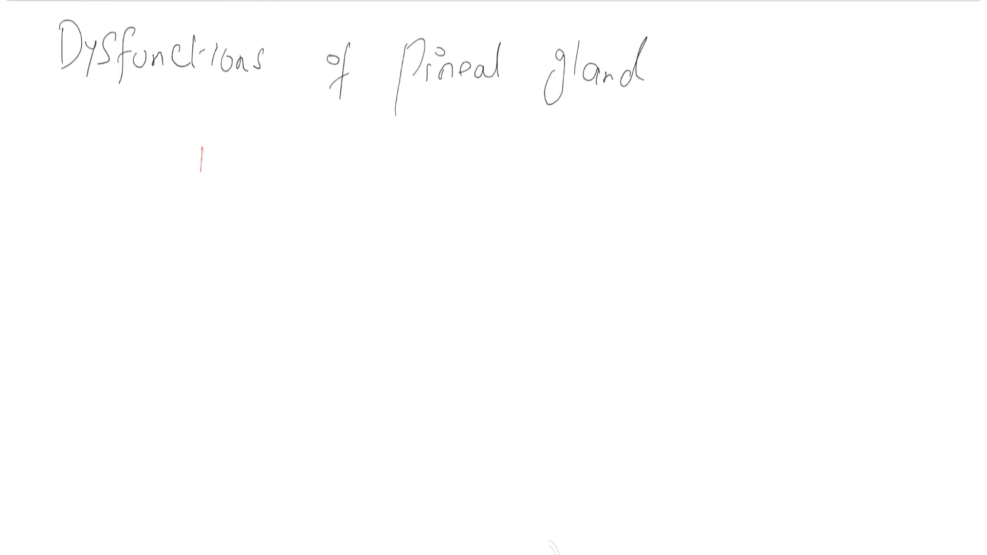
Handwrite in red that the pineal gland does not make enough melatonin, leading to insomnia
type("nd eno")
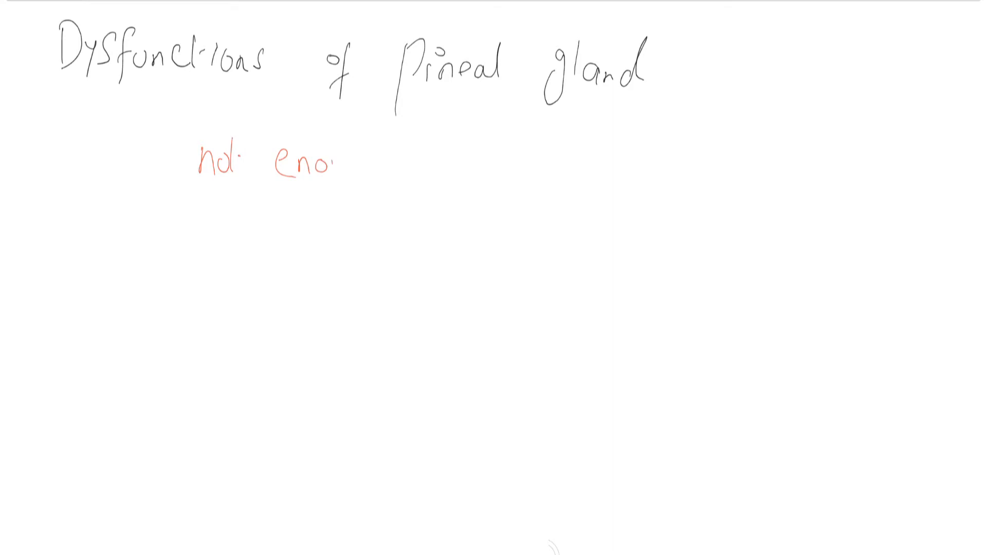
type("ugh M")
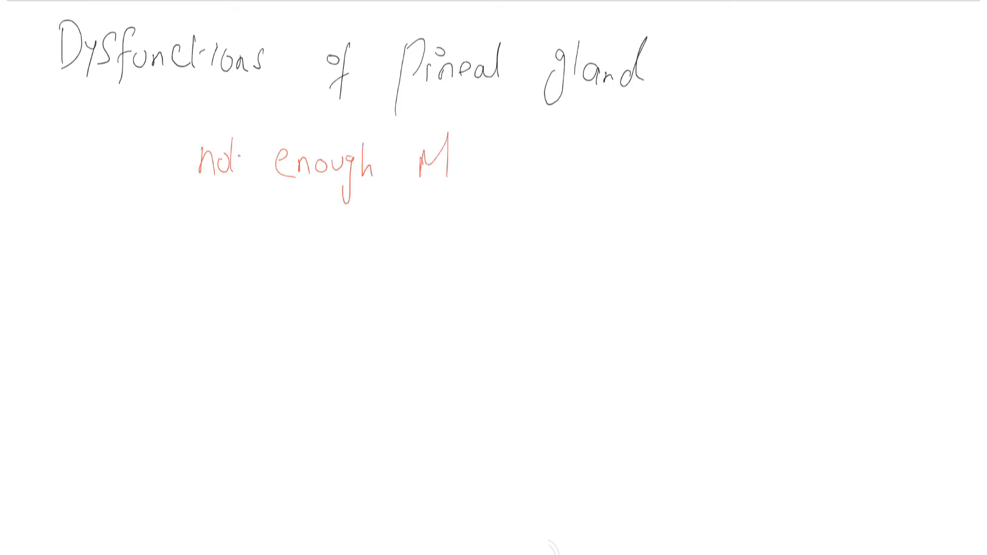
type("elatonin")
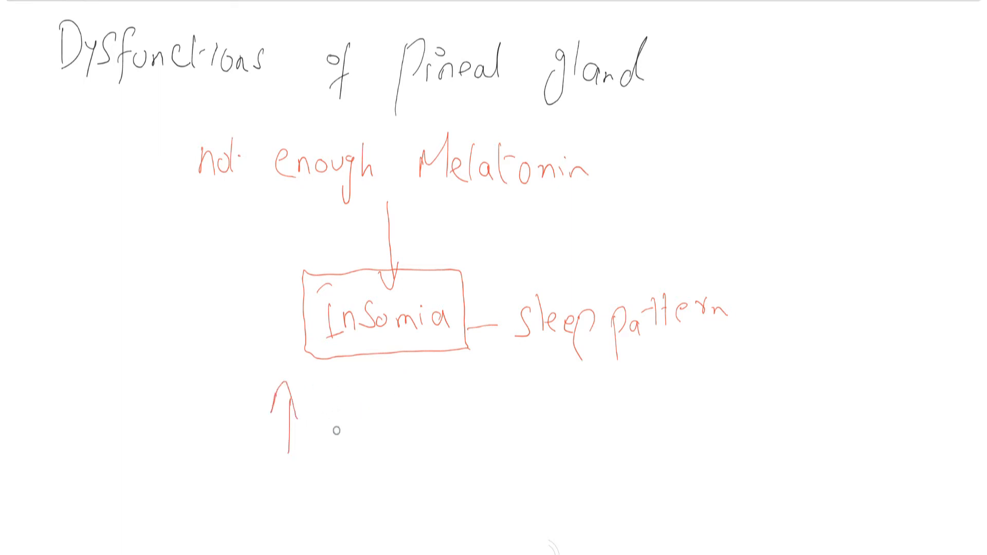
Add the altered estrogen-progesterone ratio and immune system dysfunction points in red
type("estrog-")
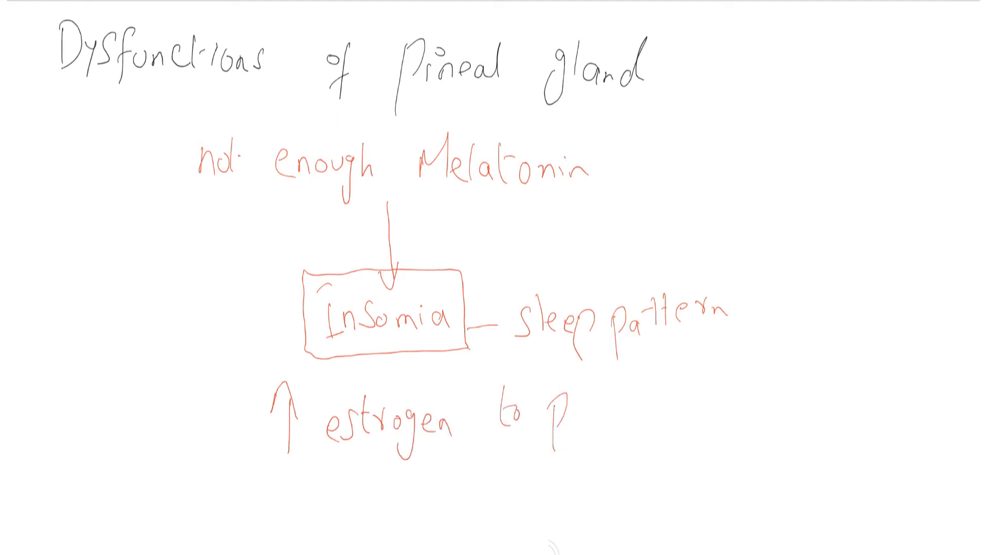
type("progestron")
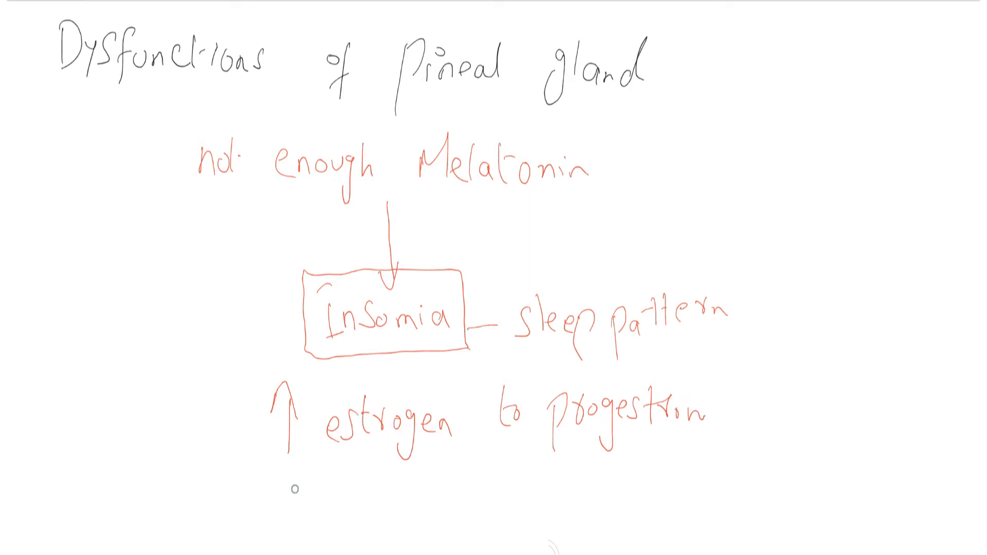
type("disfunctioning of")
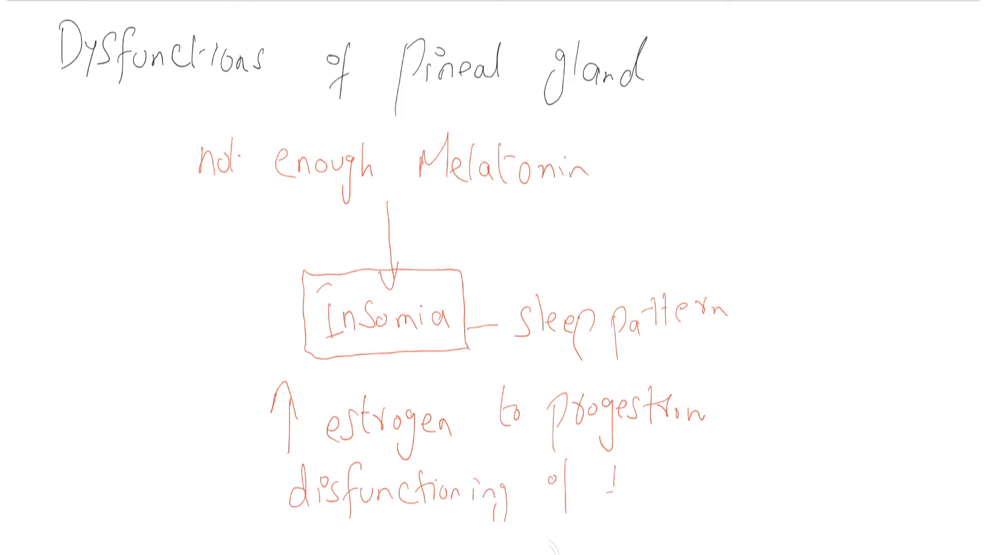
type("Immuno")
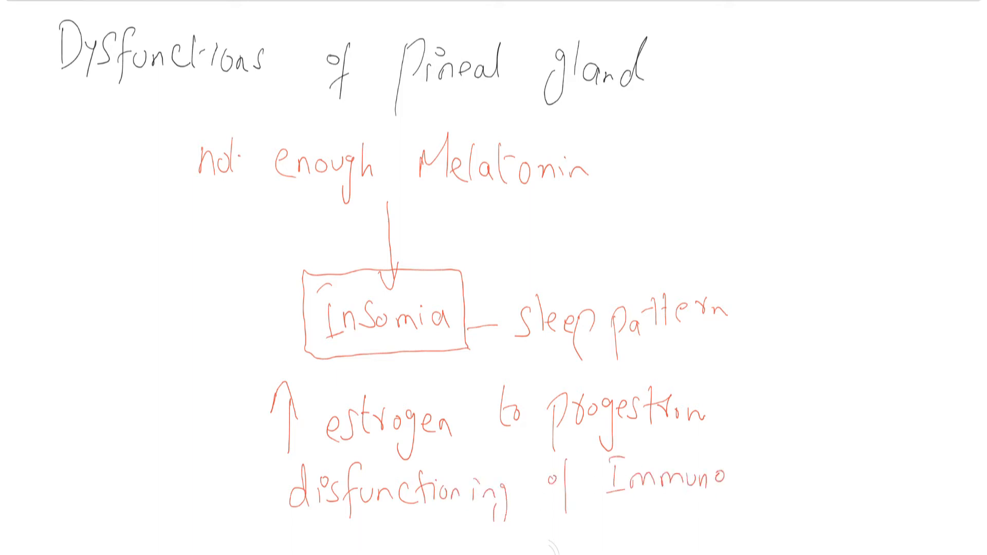
type("System")
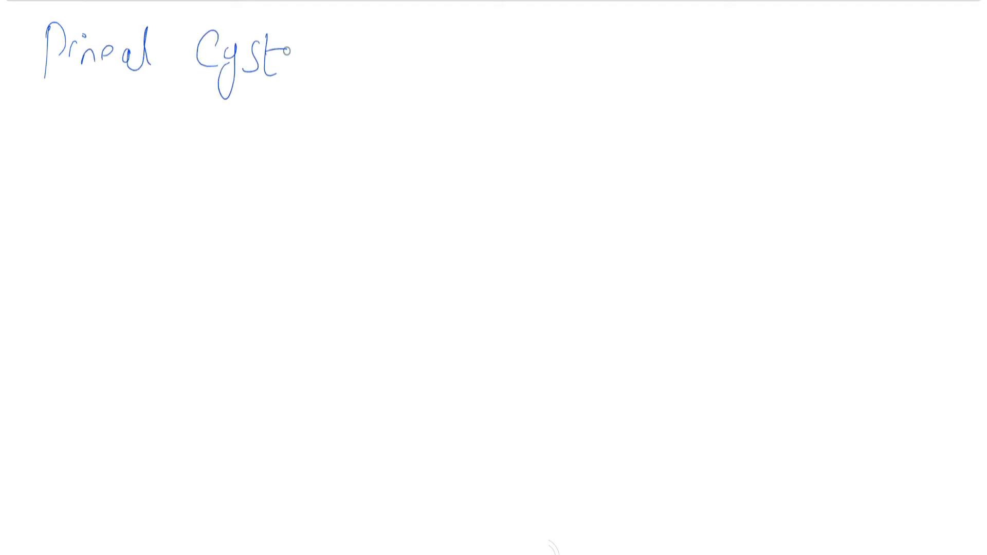
Sketch the cyst under the blue 'Pineal Cyst' heading, labelled 'Cyst' with 'Non-malignant' in orange
left_click_drag(406, 119, 430, 148)
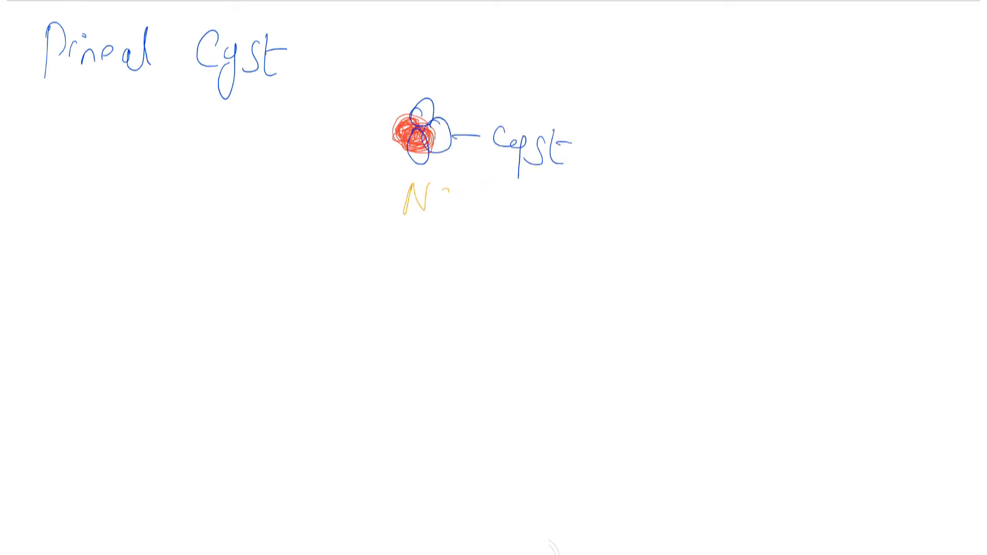
type("NOn-malignant")
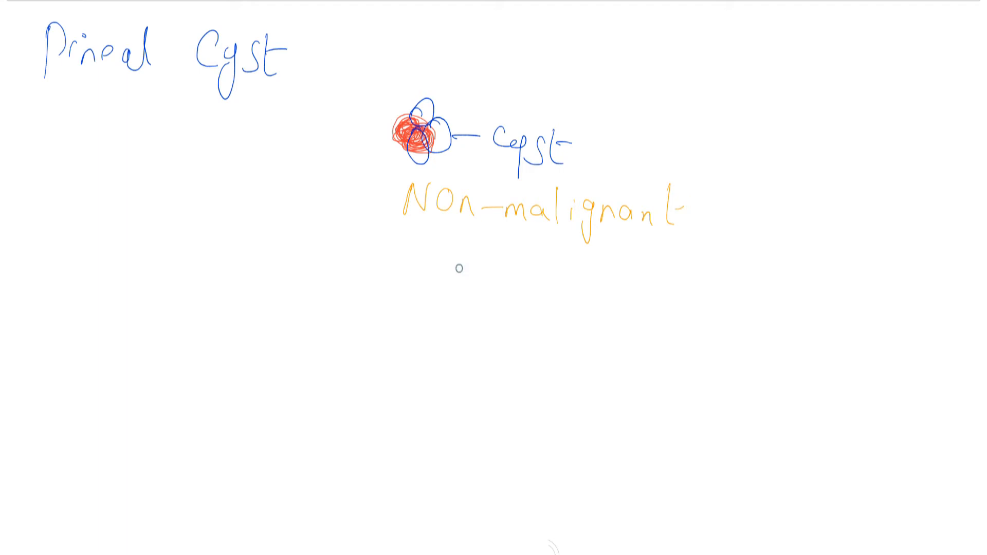
mouse_move(431, 244)
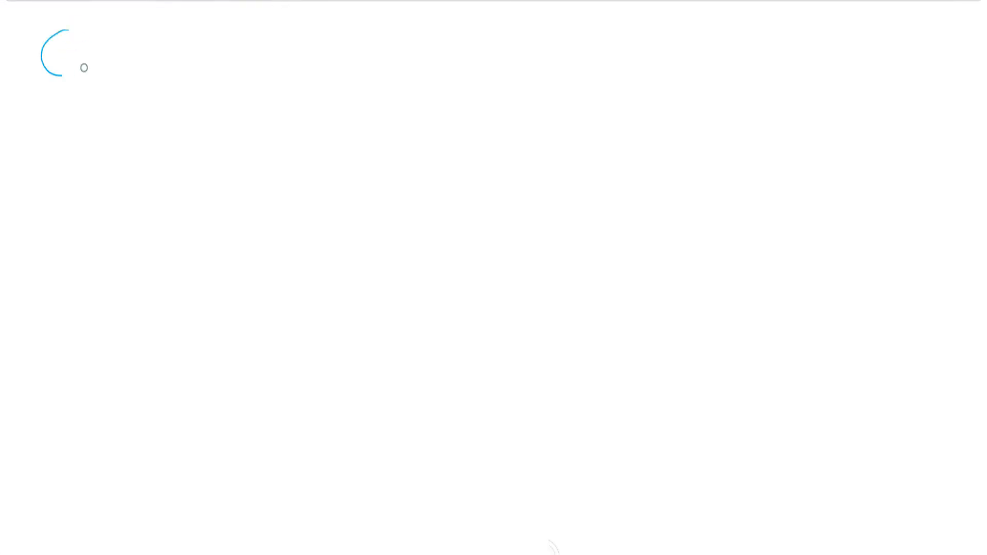
Write the light-blue 'Calcification =' heading, the red definition, and start the 'Young adults' bullet
left_click_drag(69, 56, 157, 75)
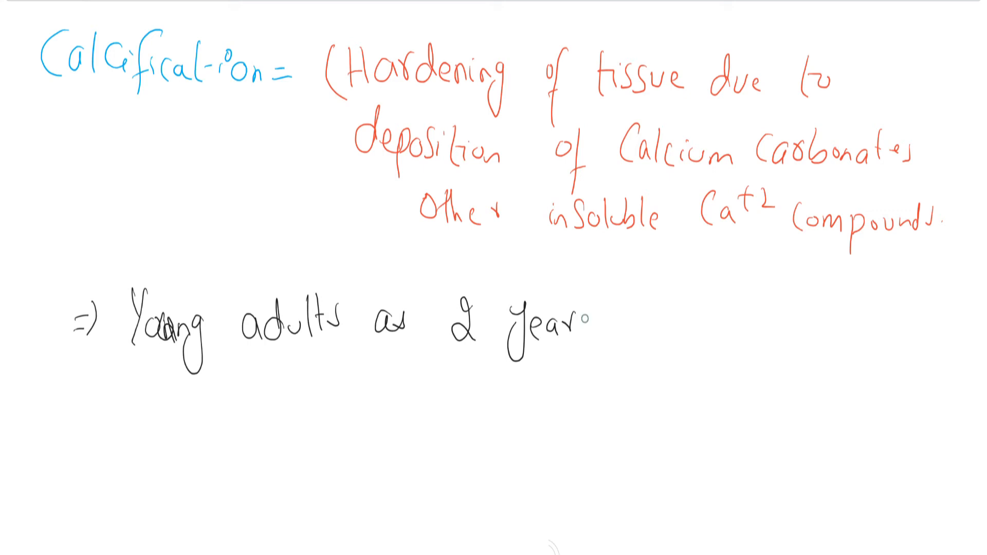
type("s of age.")
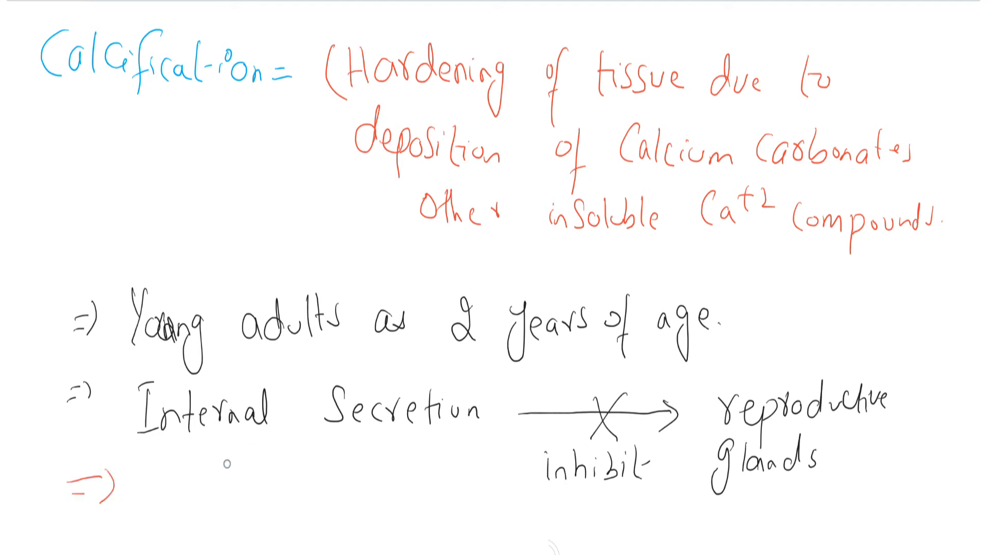
Write 'Internal Secretion' with a crossed arrow labelled 'inhibit' pointing to 'reproductive glands'
type("effec")
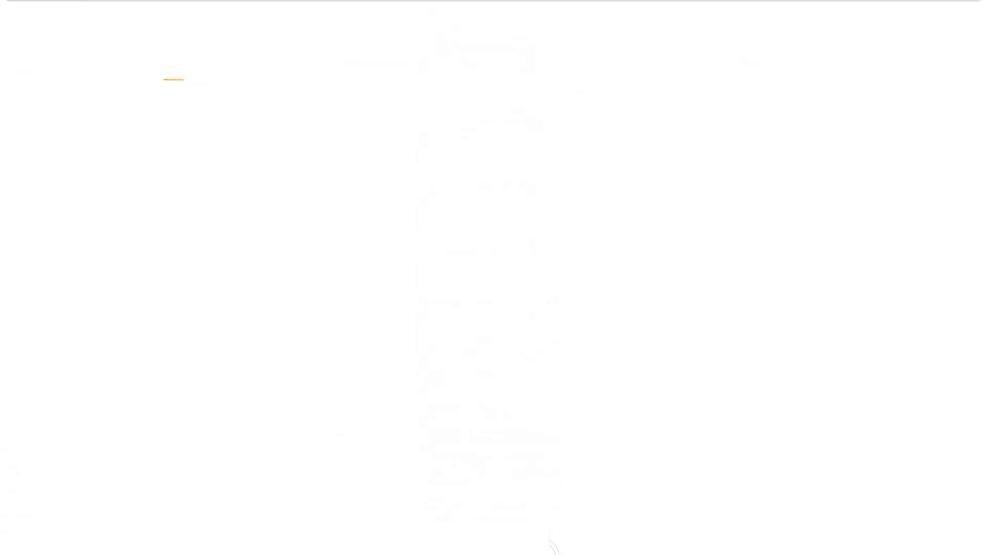
Write the orange 'Calcification' heading with 'Calcified Pineal' noted below it
left_click_drag(136, 69, 258, 75)
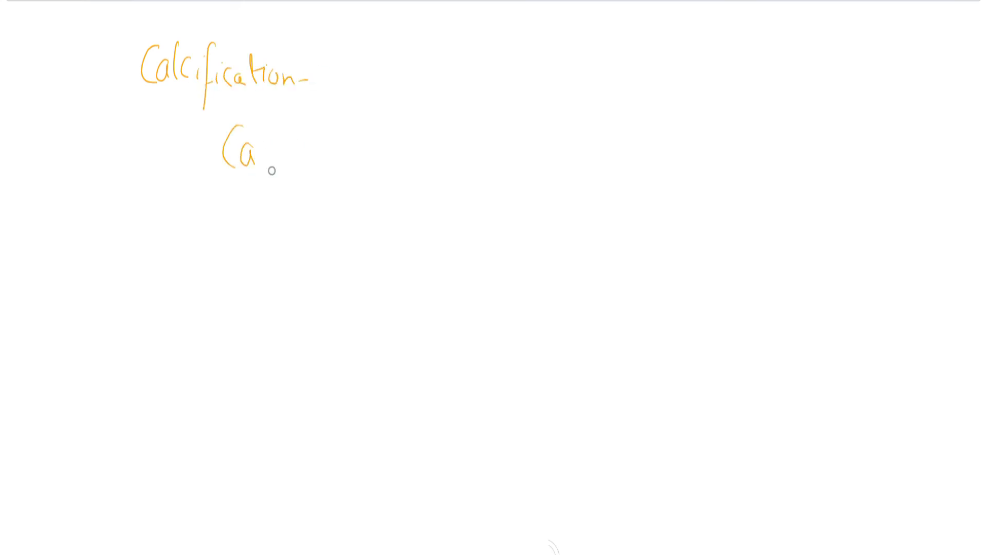
left_click_drag(271, 169, 340, 151)
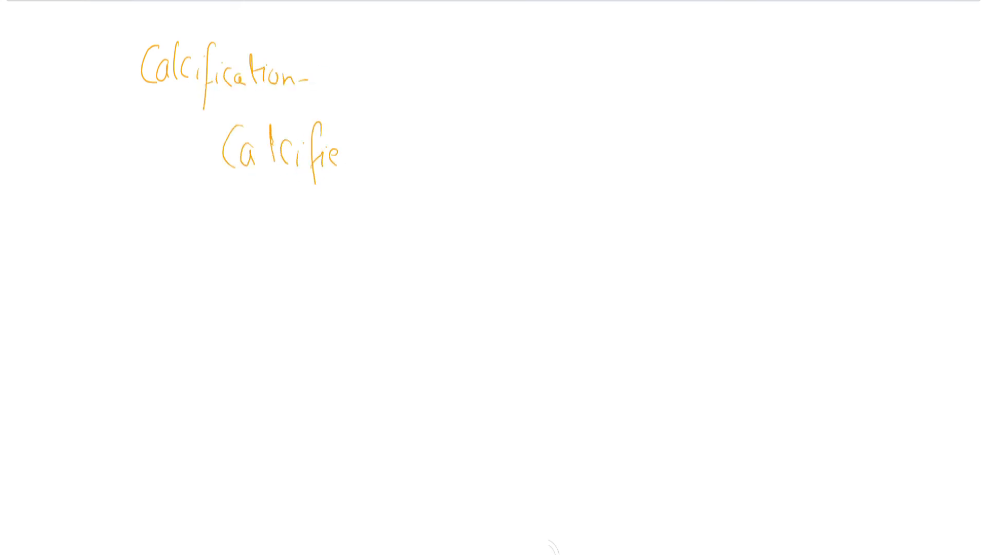
type("d Pinea")
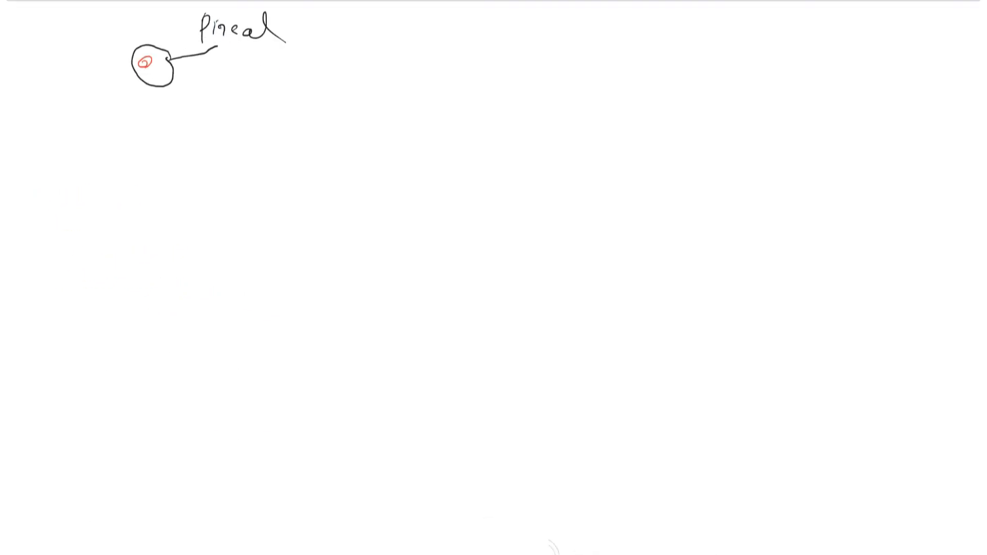
Shade a red calcified spot in the pineal circle and label 'Calcification' and 'Reduce Pineal Volume'
left_click_drag(142, 62, 151, 63)
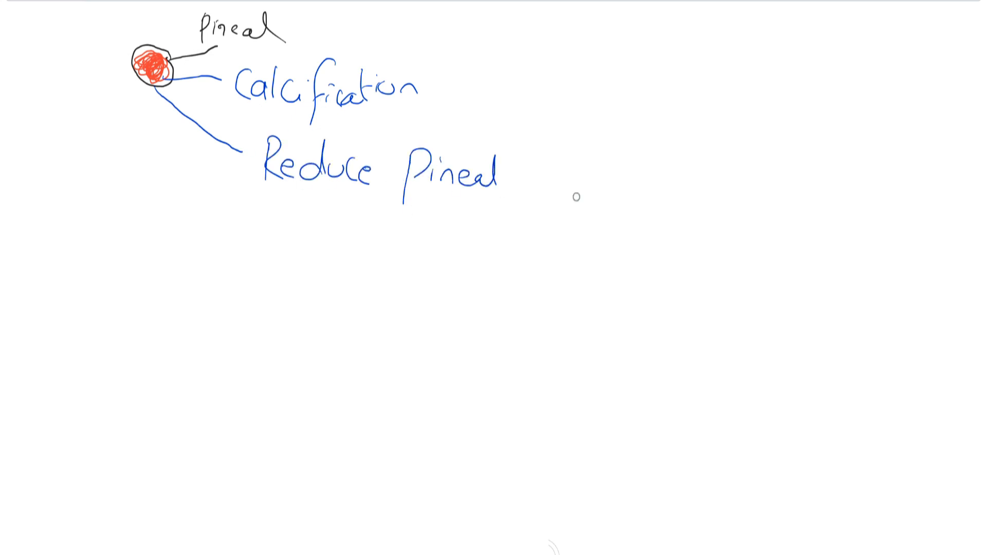
type("Volume")
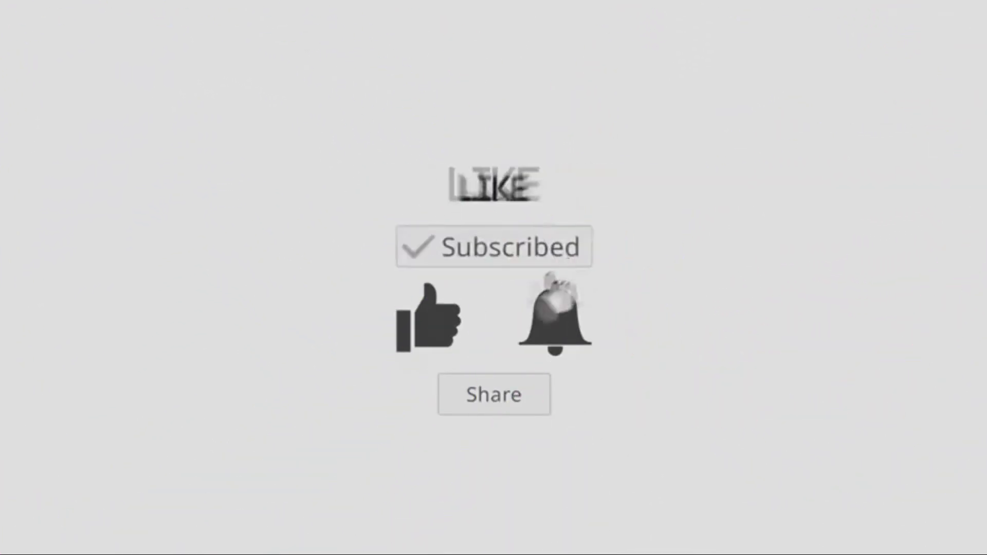
Let the outro card play with its Like, Subscribe and Share prompts
left_click(495, 394)
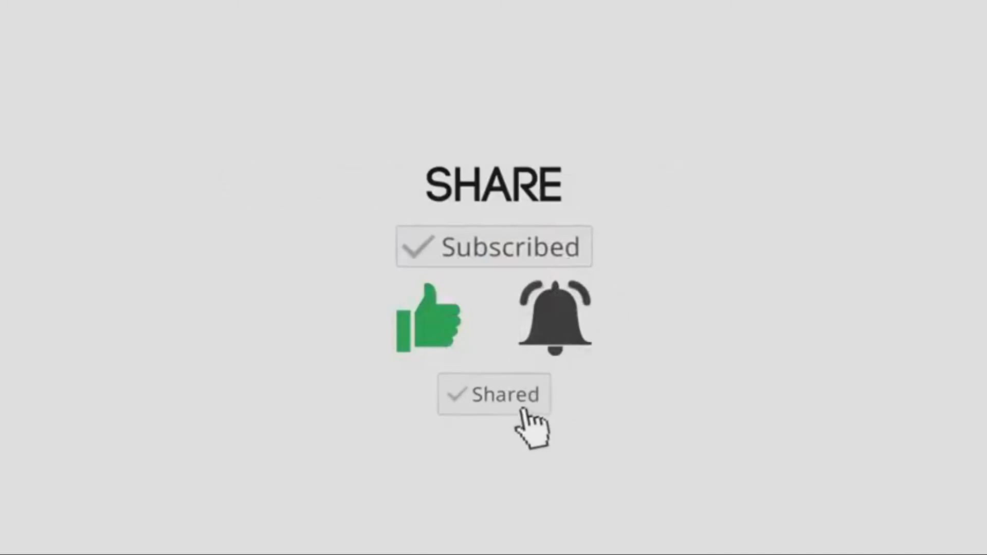